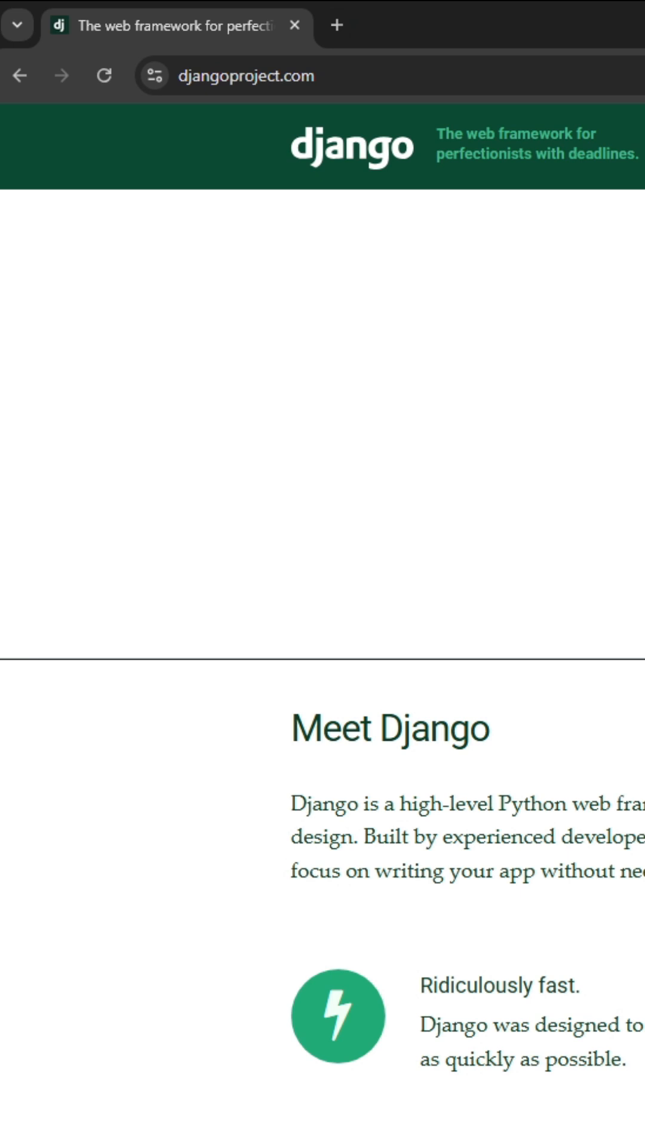
# Start a new PowerShell terminal session from the Terminal menu in the django-demo folder.
pyautogui.scroll(-3)
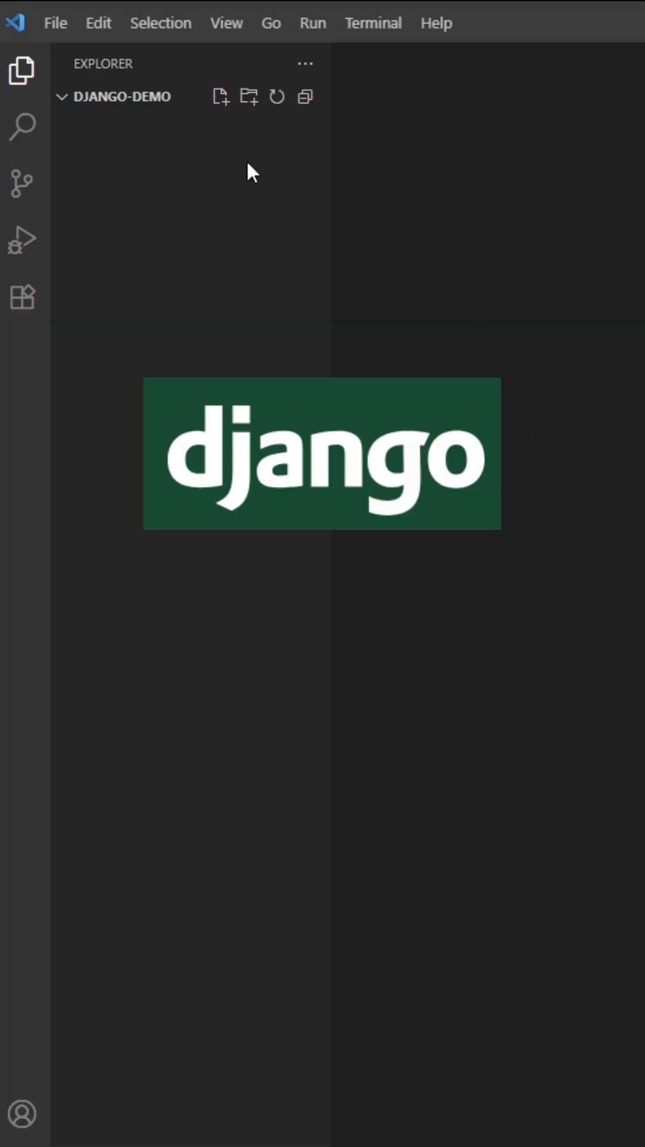
pyautogui.moveTo(113, 126)
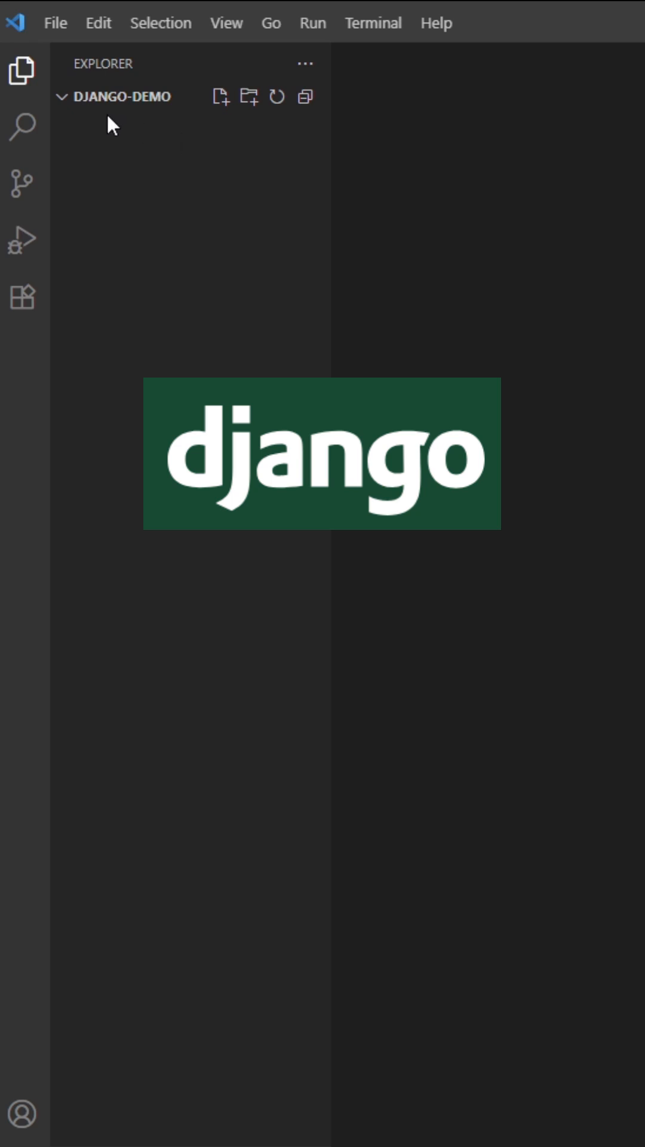
pyautogui.click(372, 23)
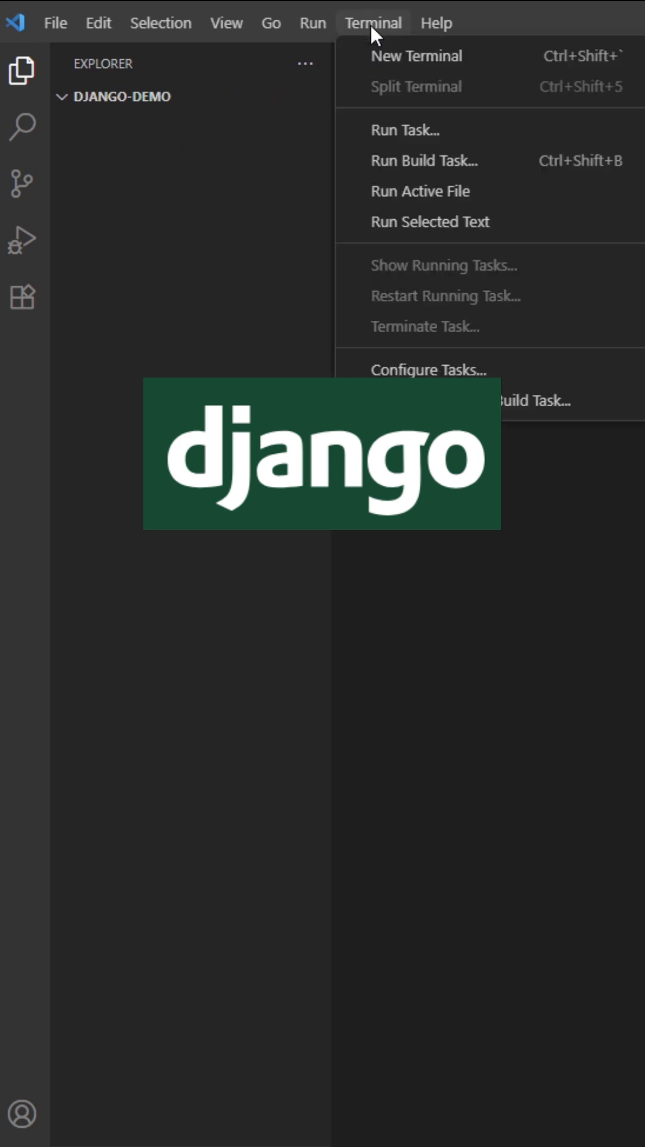
pyautogui.click(416, 55)
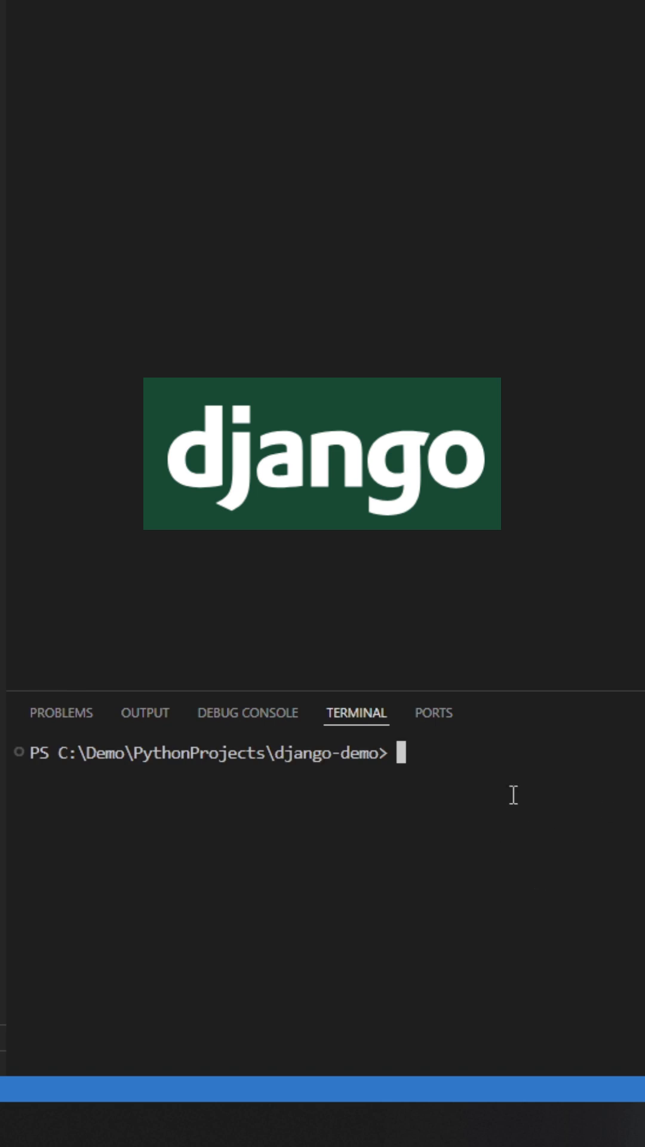
pyautogui.moveTo(485, 779)
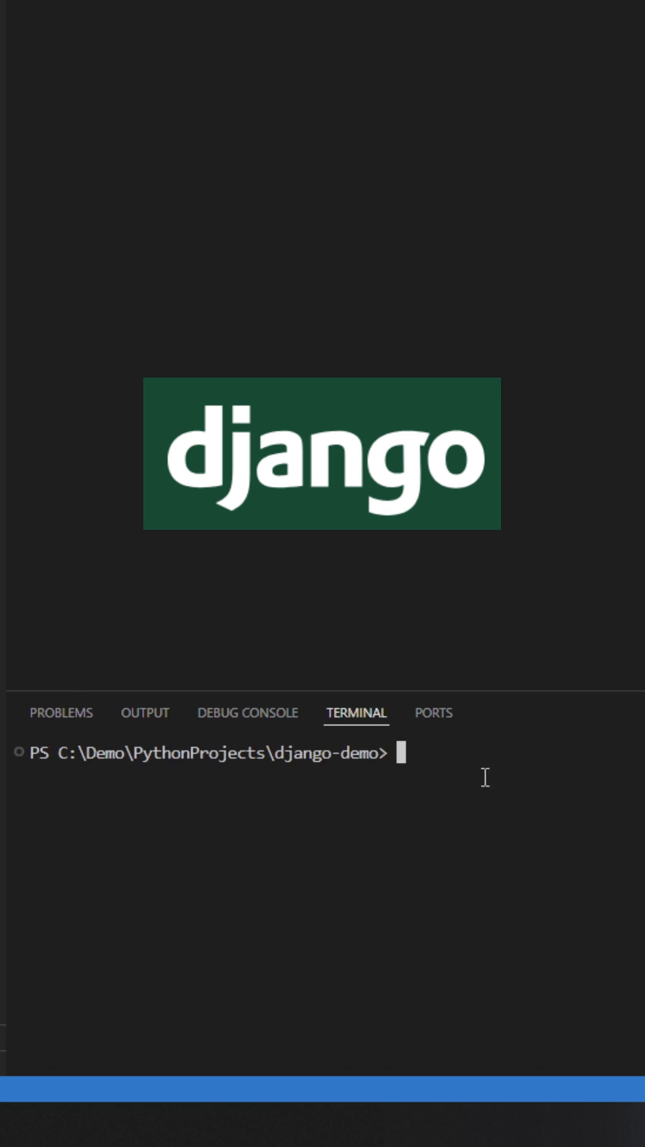
pyautogui.moveTo(465, 761)
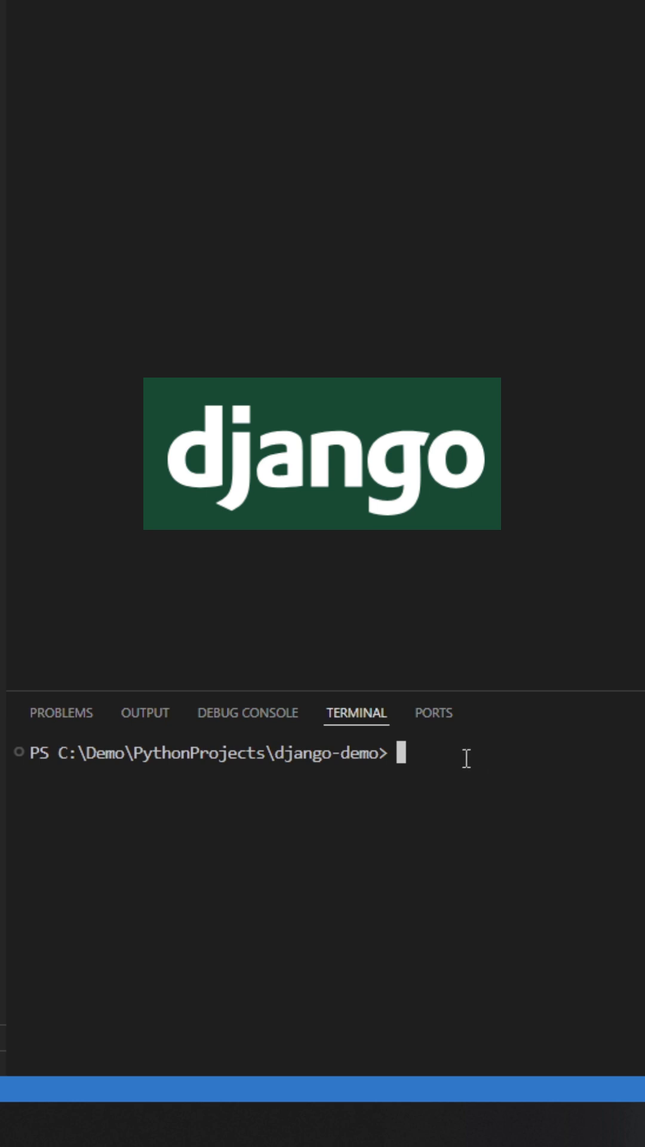
# Run python -m venv venv and expand the new venv folder in the explorer.
pyautogui.write('python -m venv venv')
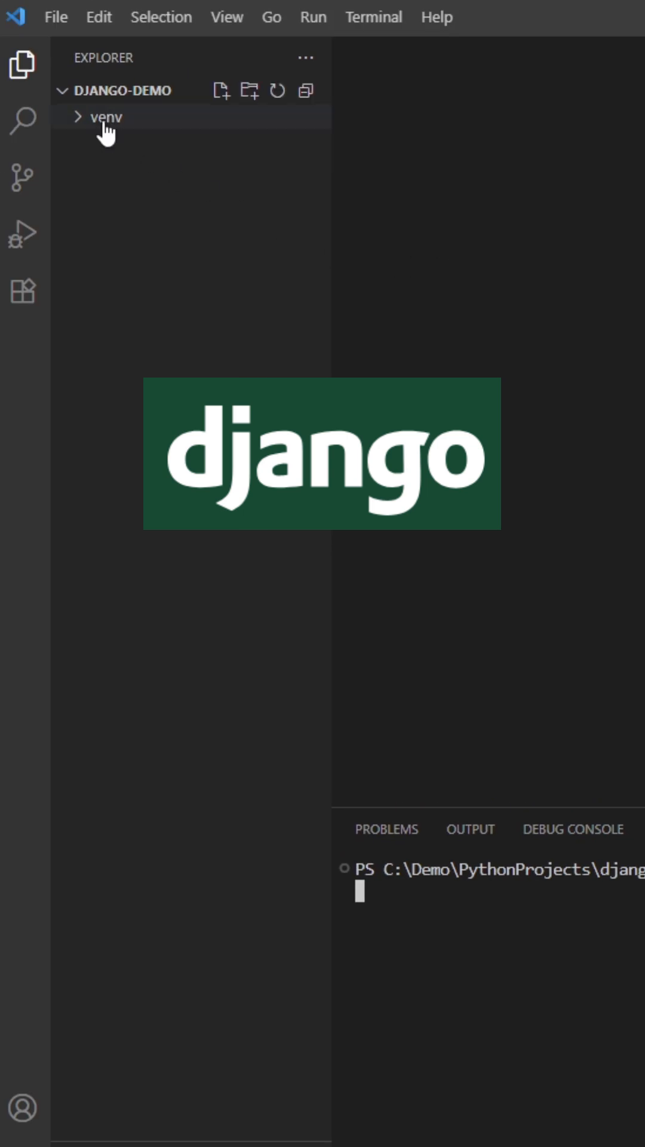
pyautogui.click(106, 117)
pyautogui.write('.\\venv\\Scripts\\activate')
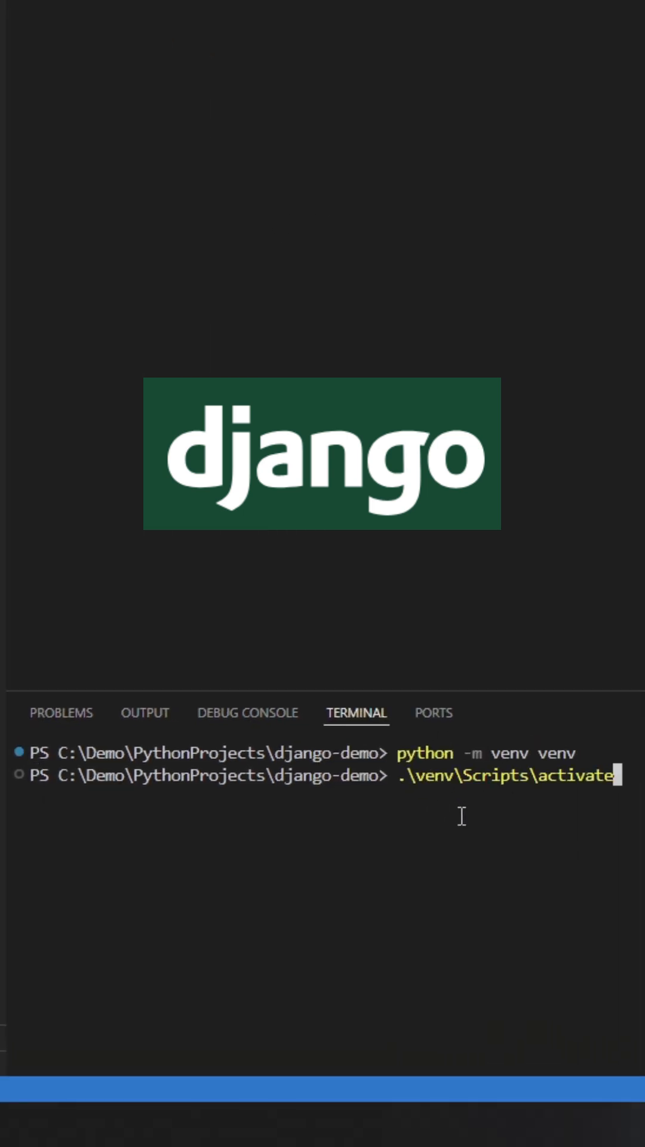
pyautogui.moveTo(332, 1053)
pyautogui.write('pip list')
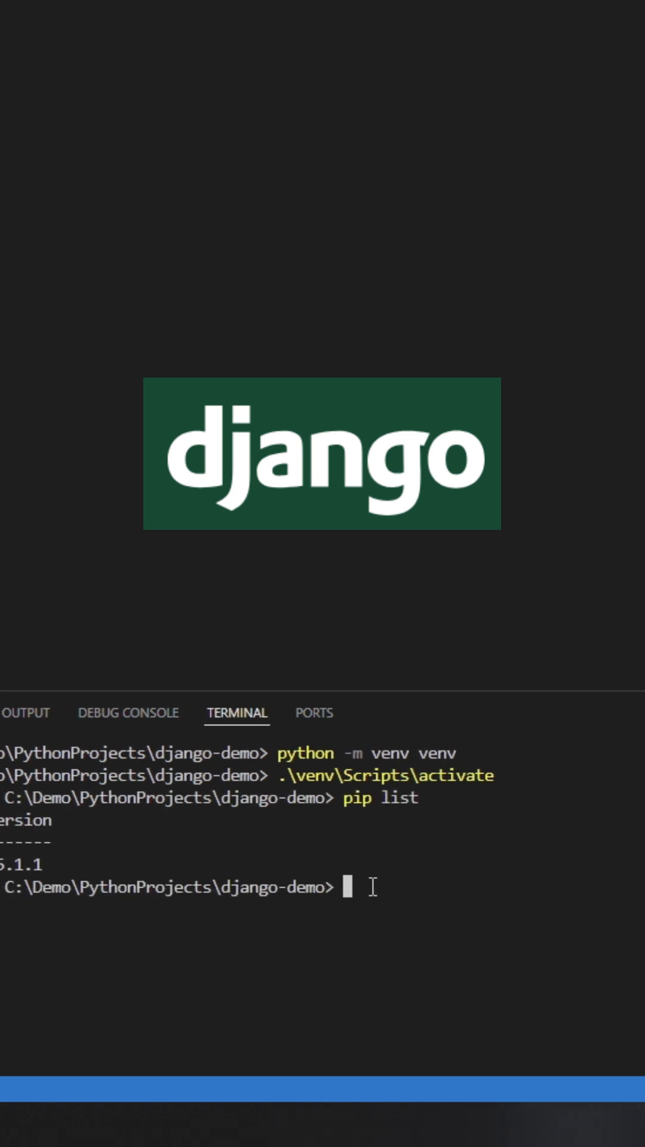
# Run python -m pip install Django to install Django 5.2.5 in the venv.
pyautogui.write('python -m pip install Django')
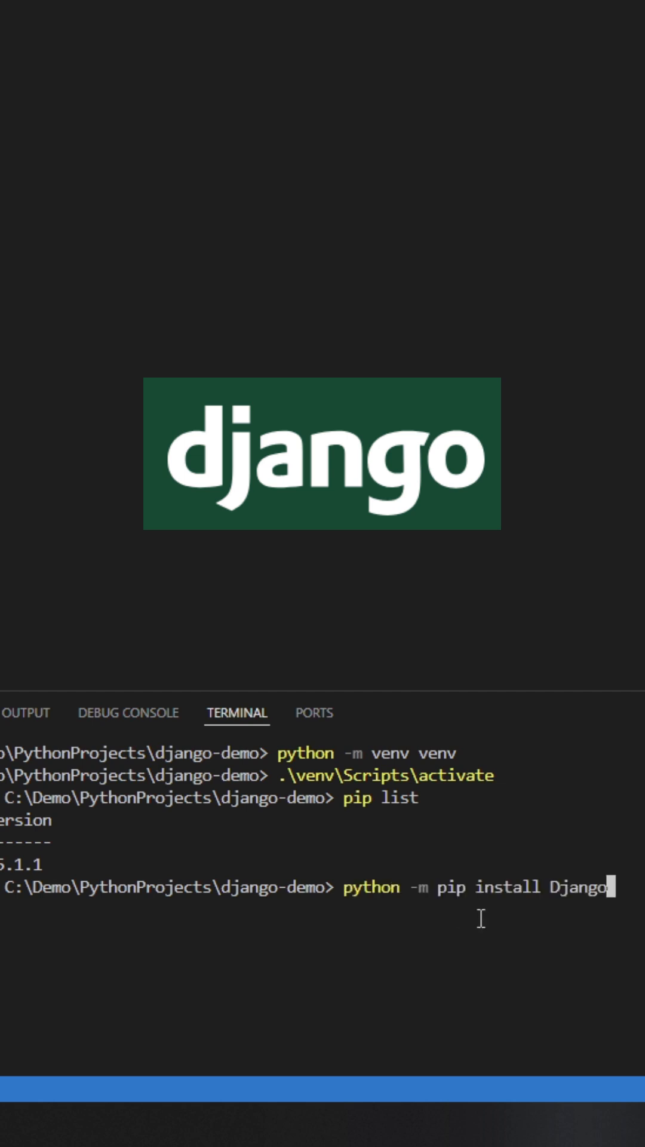
pyautogui.moveTo(371, 893)
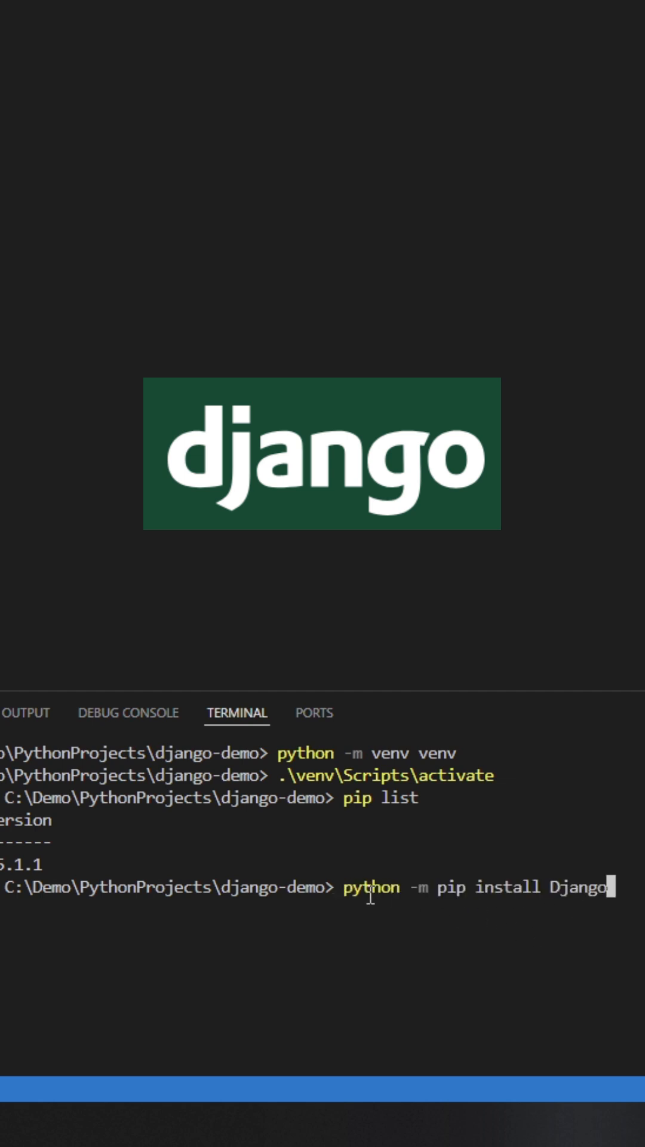
pyautogui.moveTo(508, 913)
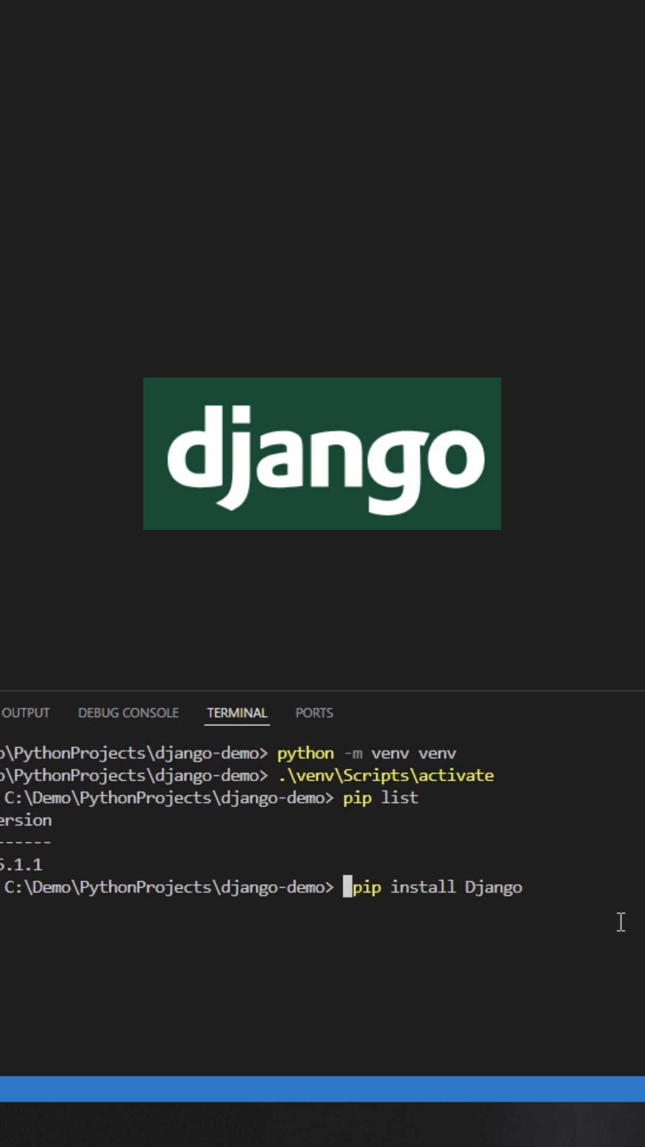
pyautogui.press('Enter')
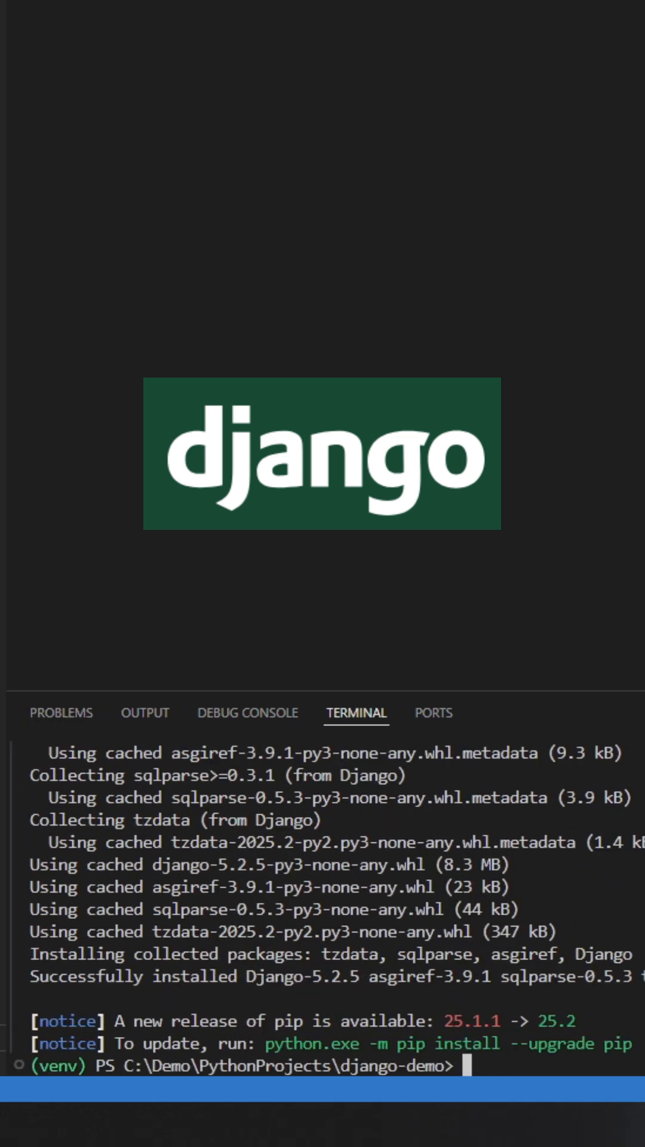
pyautogui.write('django-admin startproject shoppi')
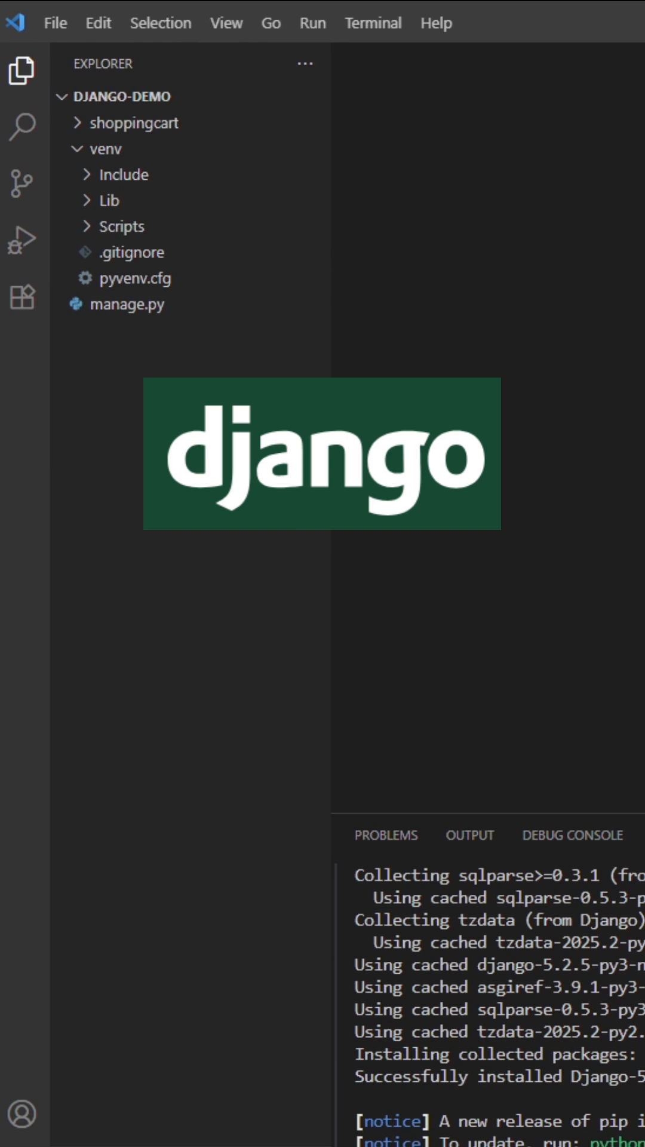
pyautogui.moveTo(108, 173)
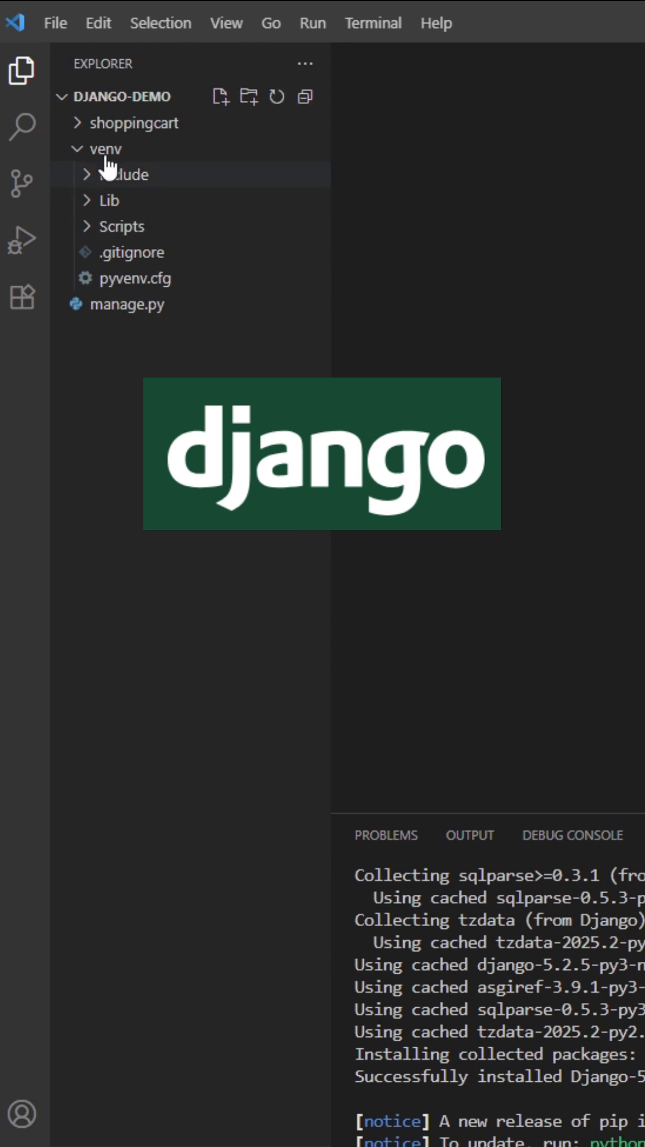
# Enter python manage.py runserver for the shoppingcart project in the terminal.
pyautogui.click(116, 123)
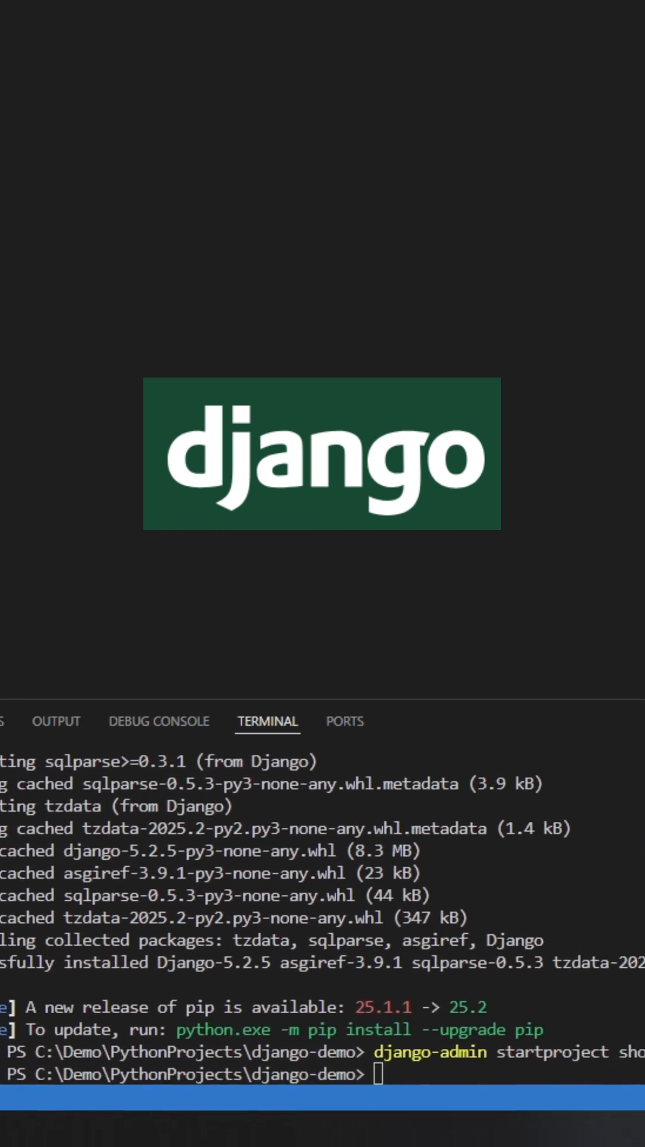
pyautogui.write('python manage.py runserver')
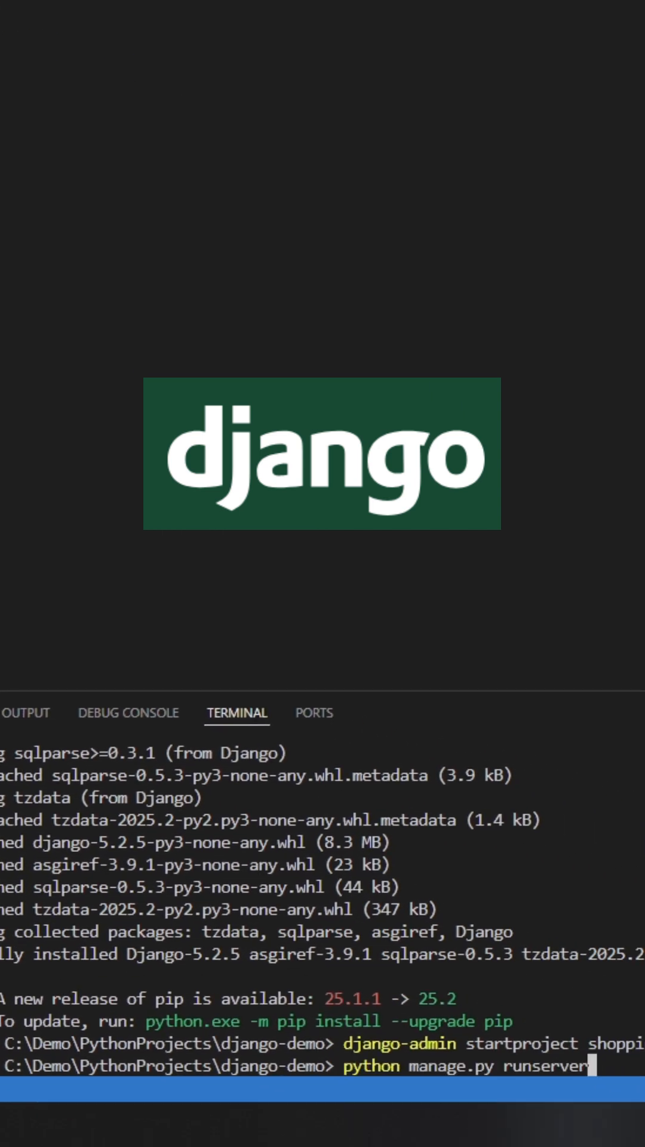